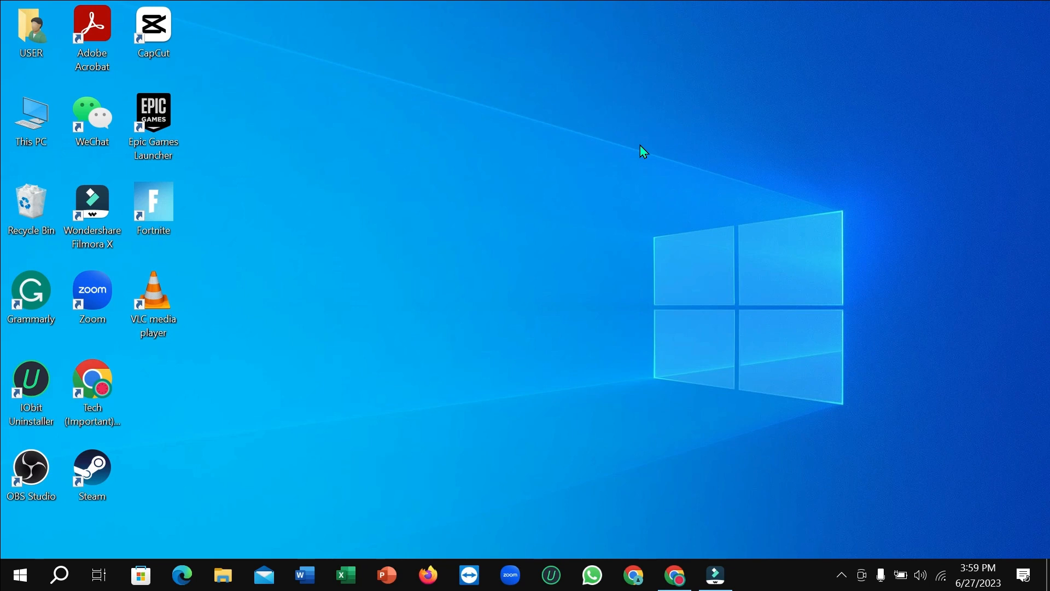
mouse_move(57, 574)
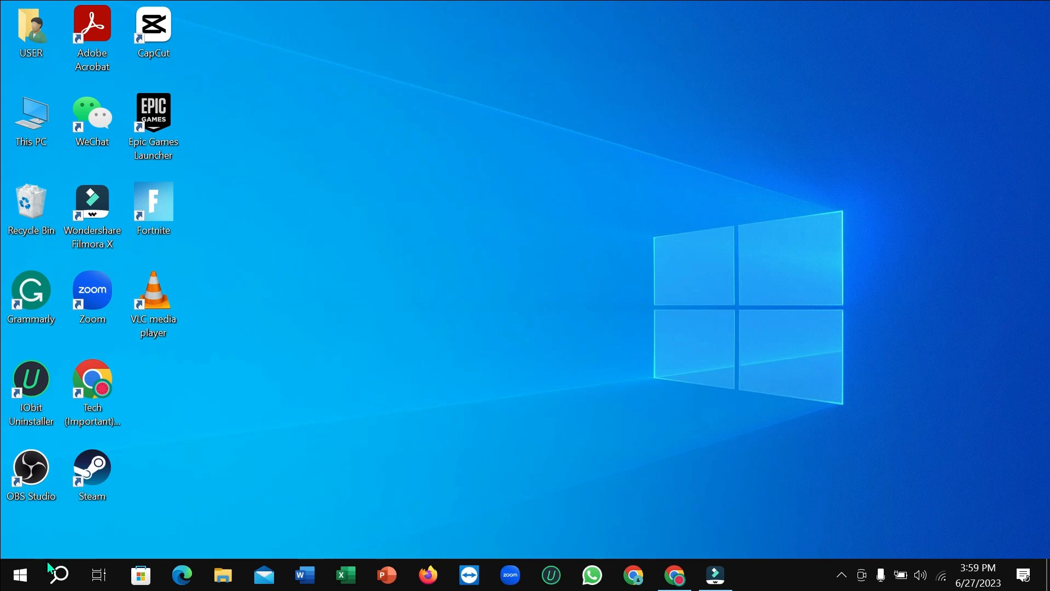
mouse_move(18, 574)
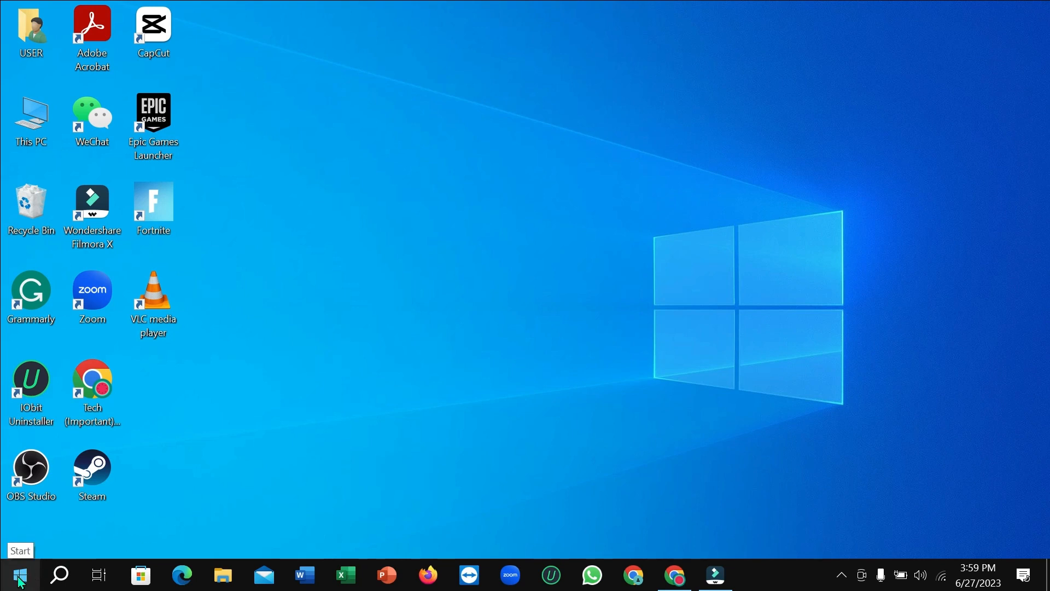
Reach the Display page of Settings via Start > Settings > System, with Scale and layout in view.
click(19, 574)
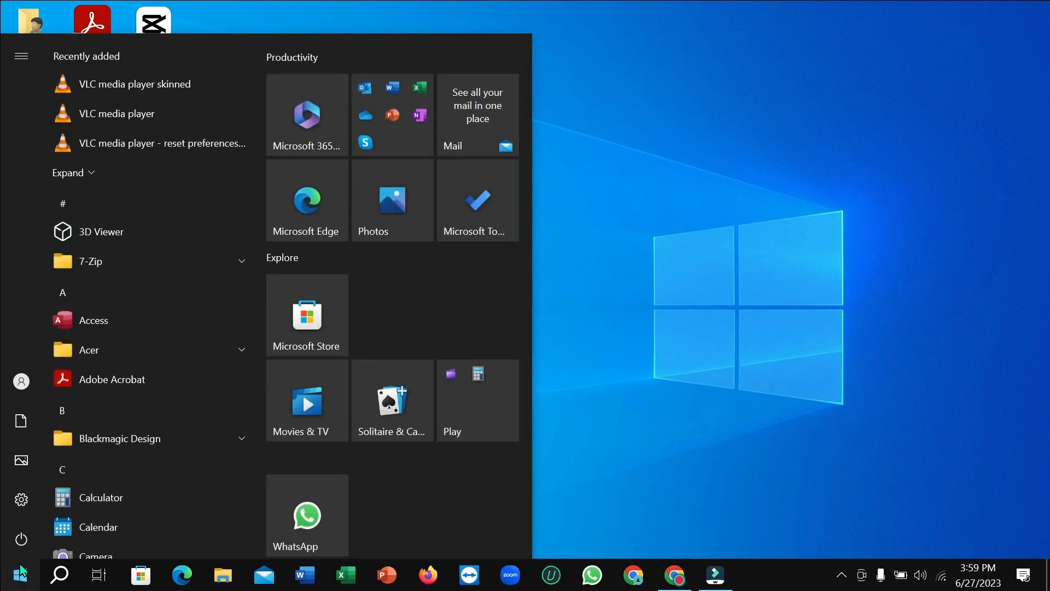
click(21, 498)
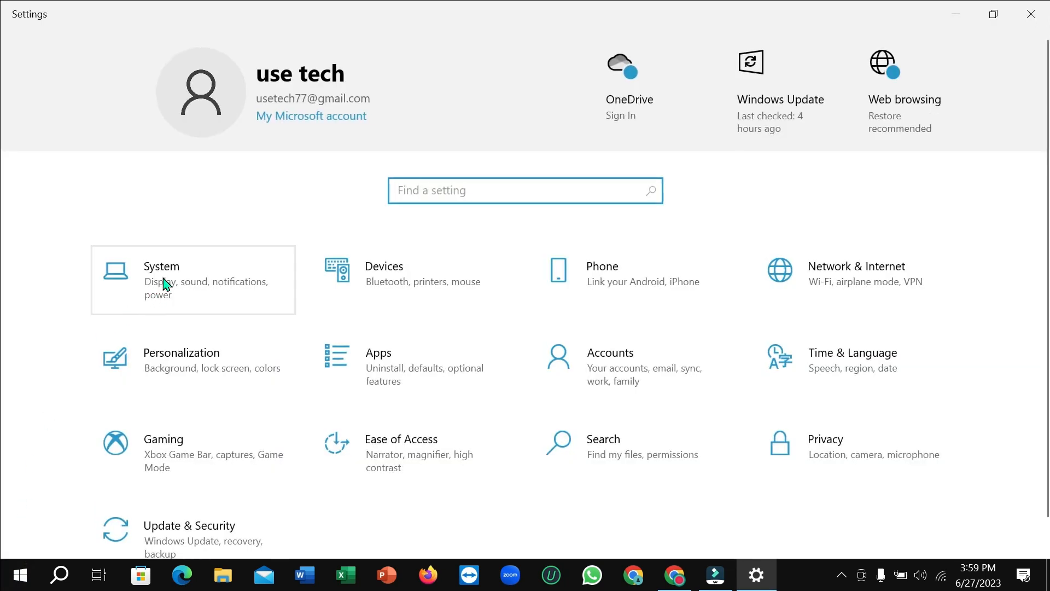
click(160, 266)
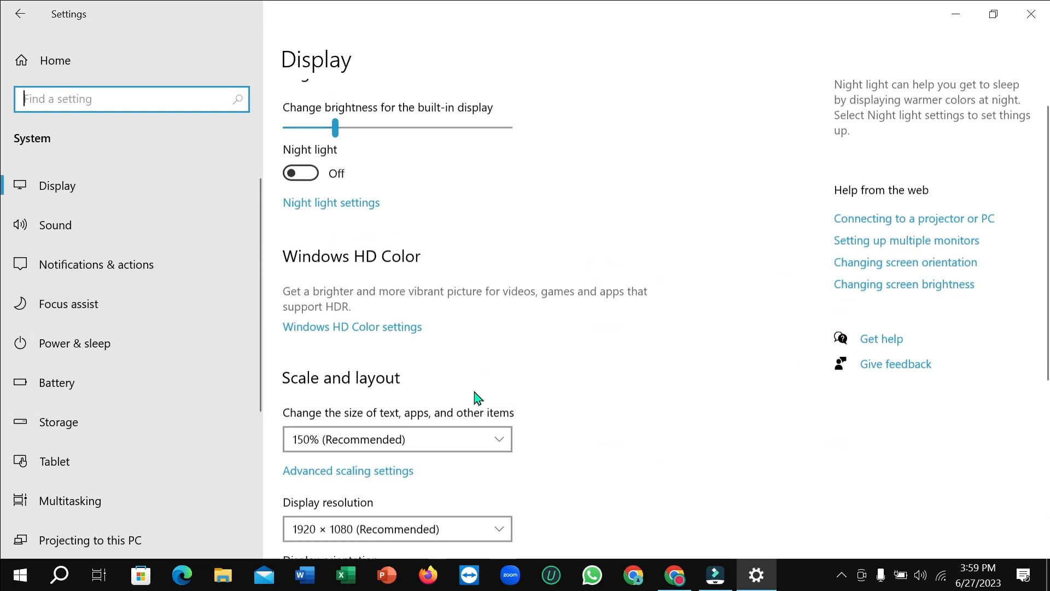
scroll(down, 3)
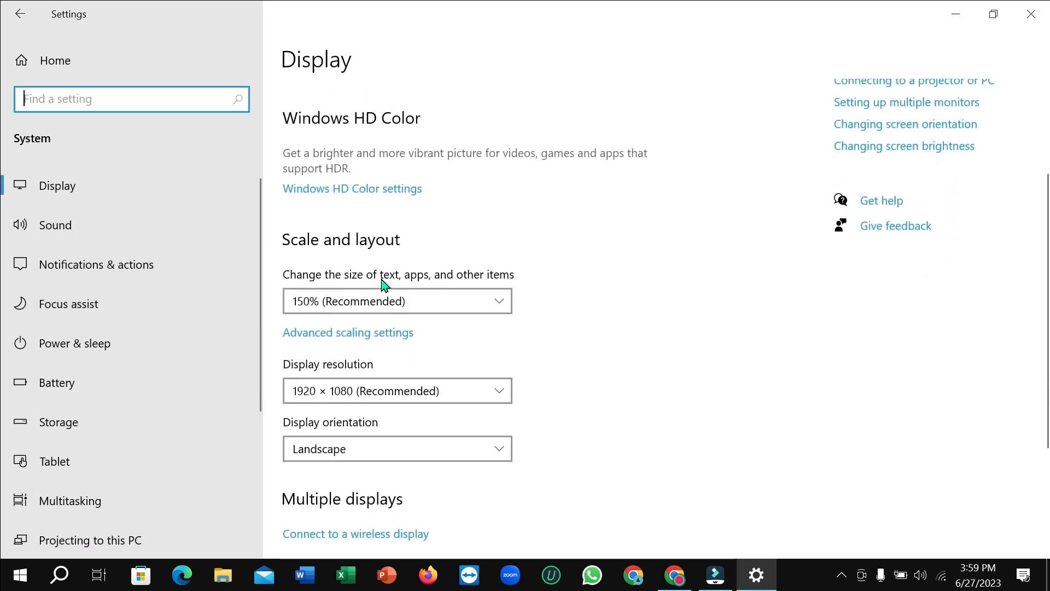
mouse_move(443, 285)
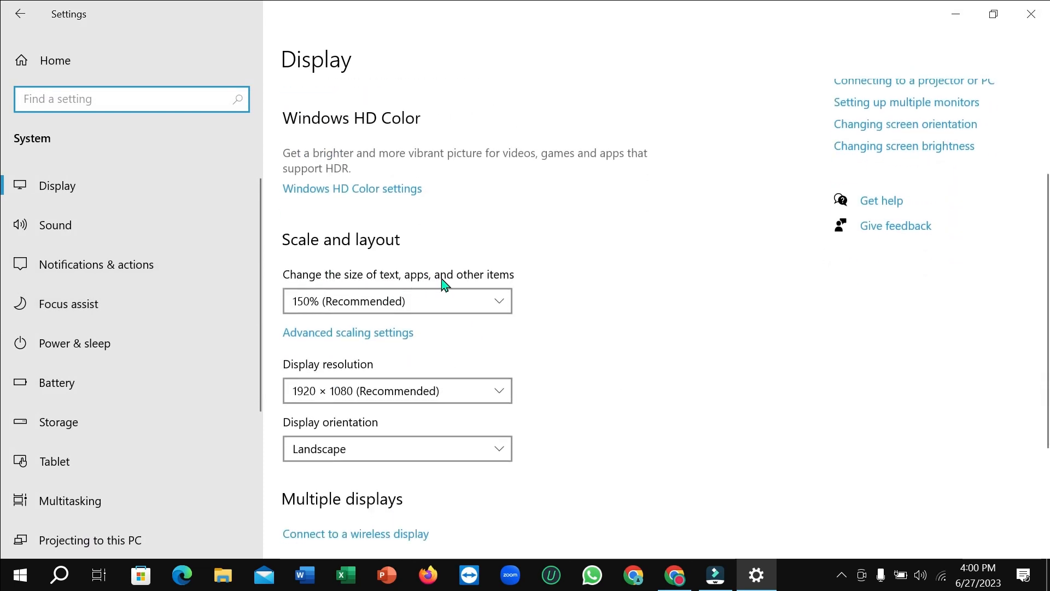
Expand the text, apps and other items size list (100% to 175%) and point at 175%.
click(396, 300)
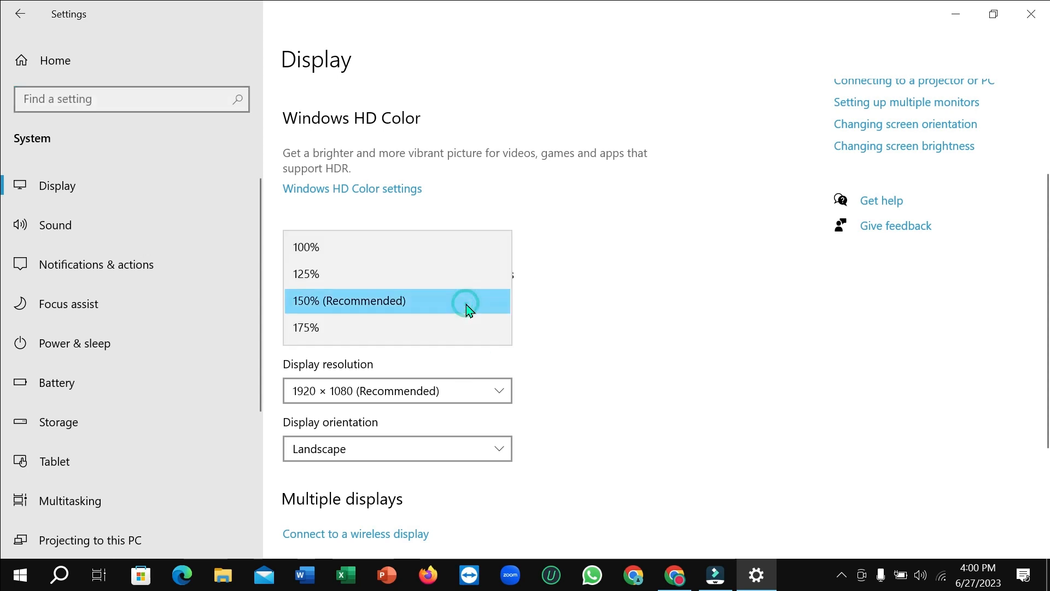
mouse_move(333, 252)
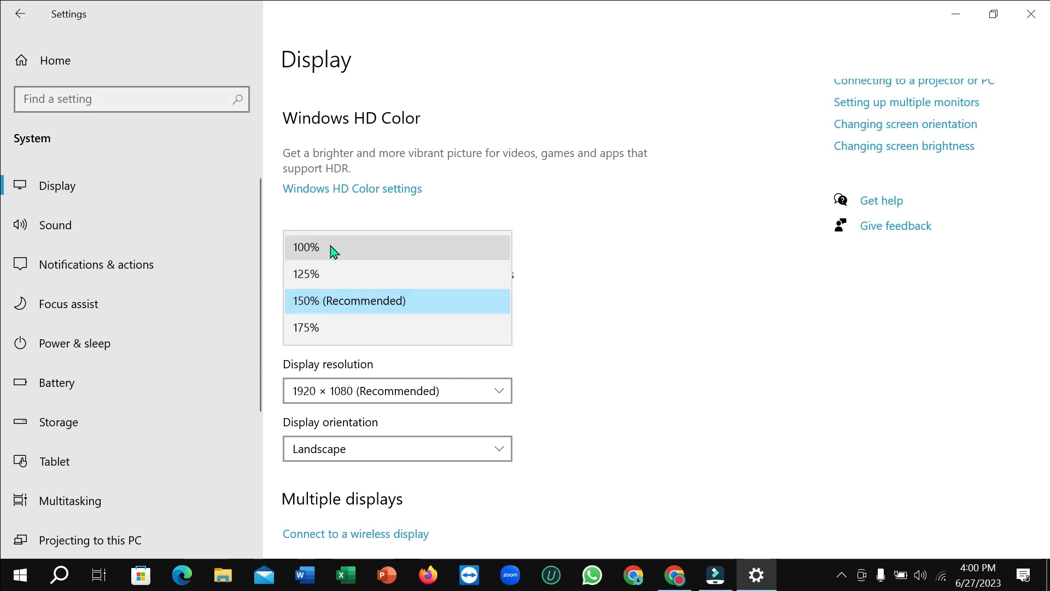
mouse_move(562, 297)
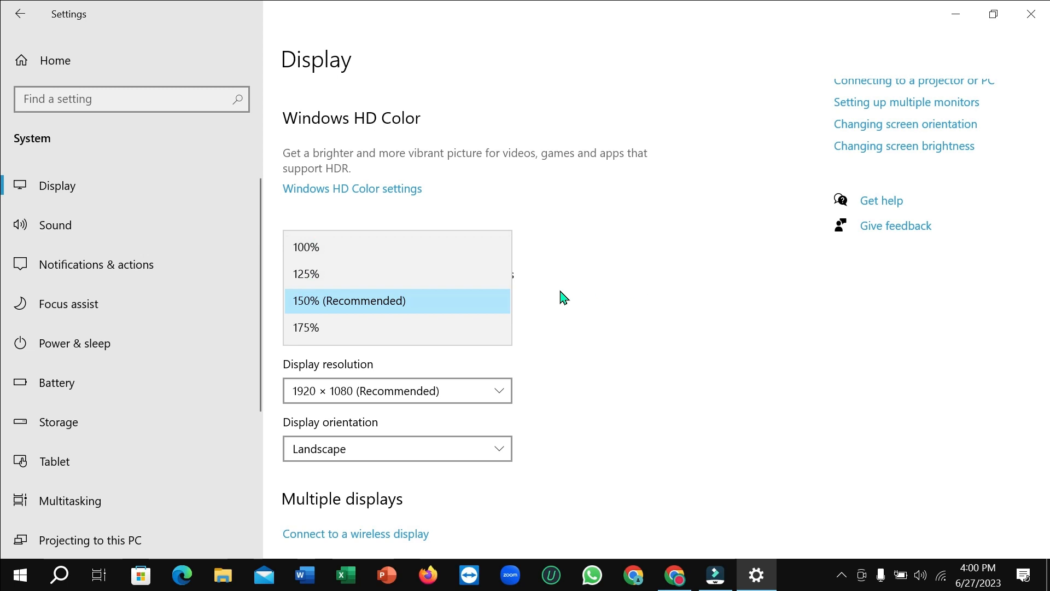
mouse_move(305, 327)
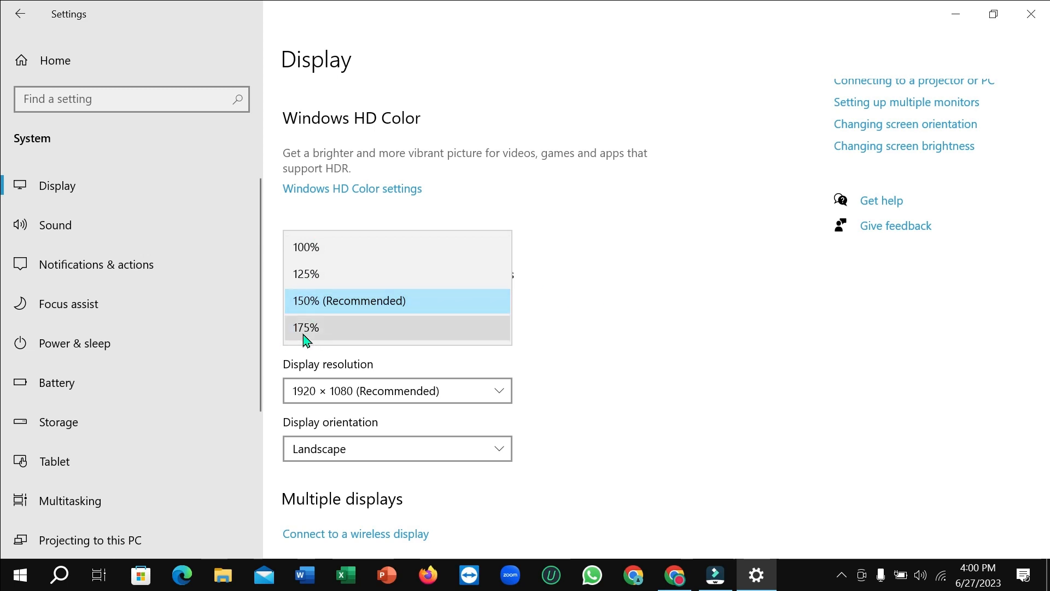
click(305, 328)
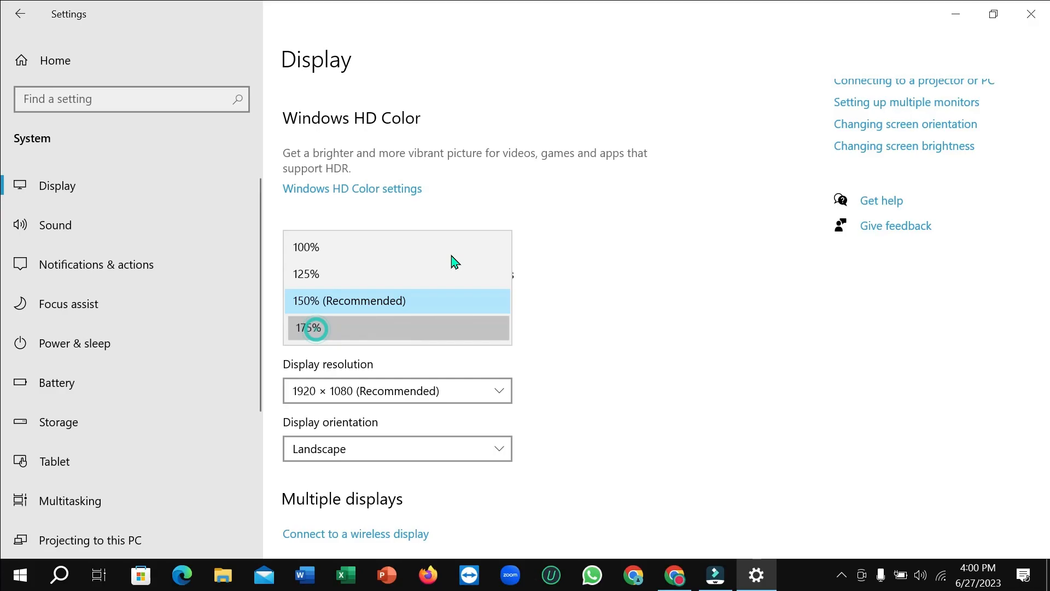
Apply 175% scaling, showing the warning that some apps need reopening.
click(310, 328)
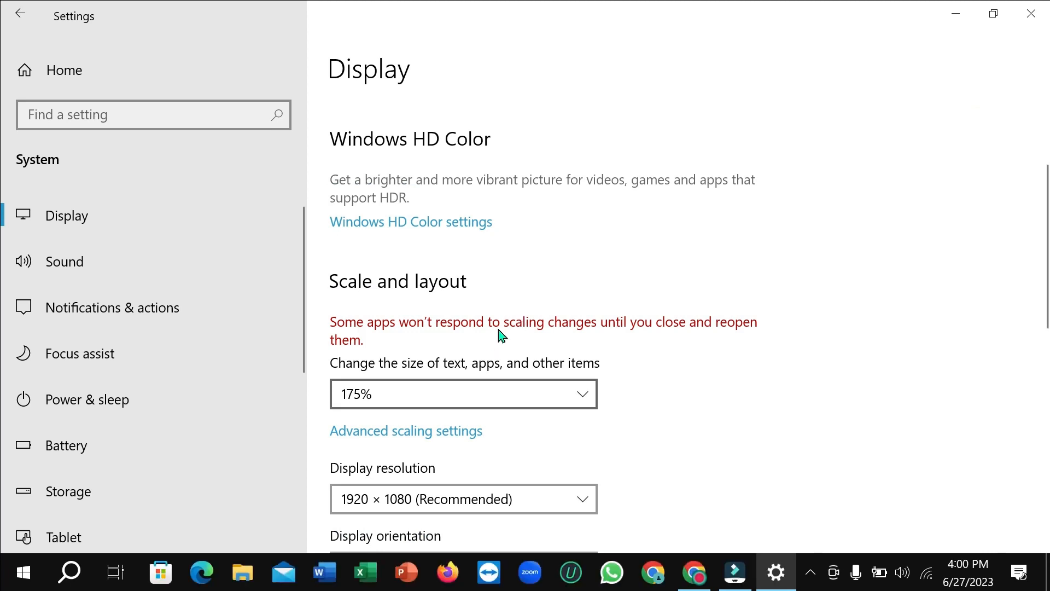
mouse_move(315, 327)
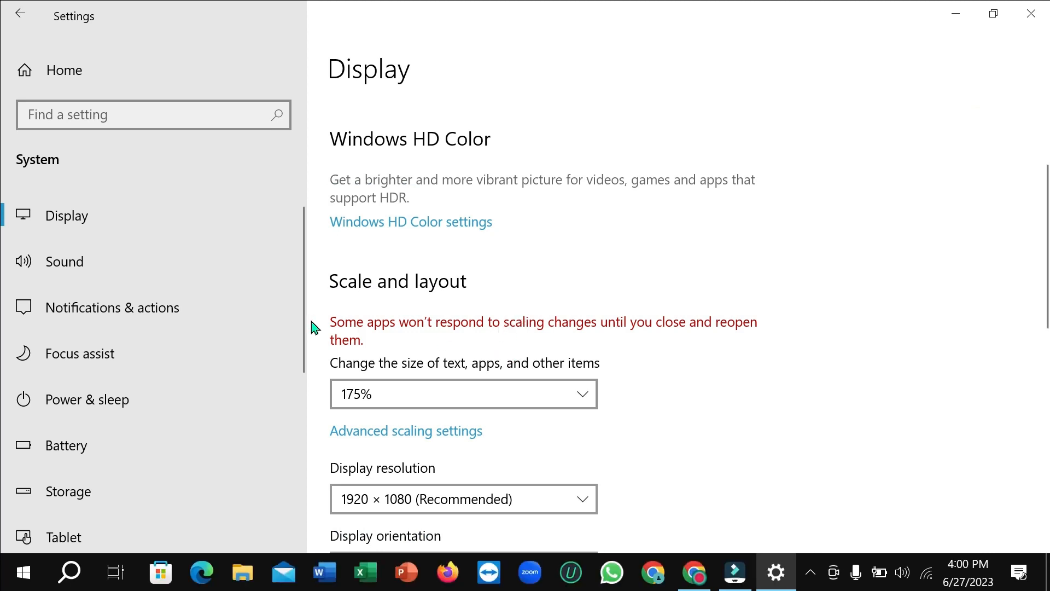
mouse_move(488, 323)
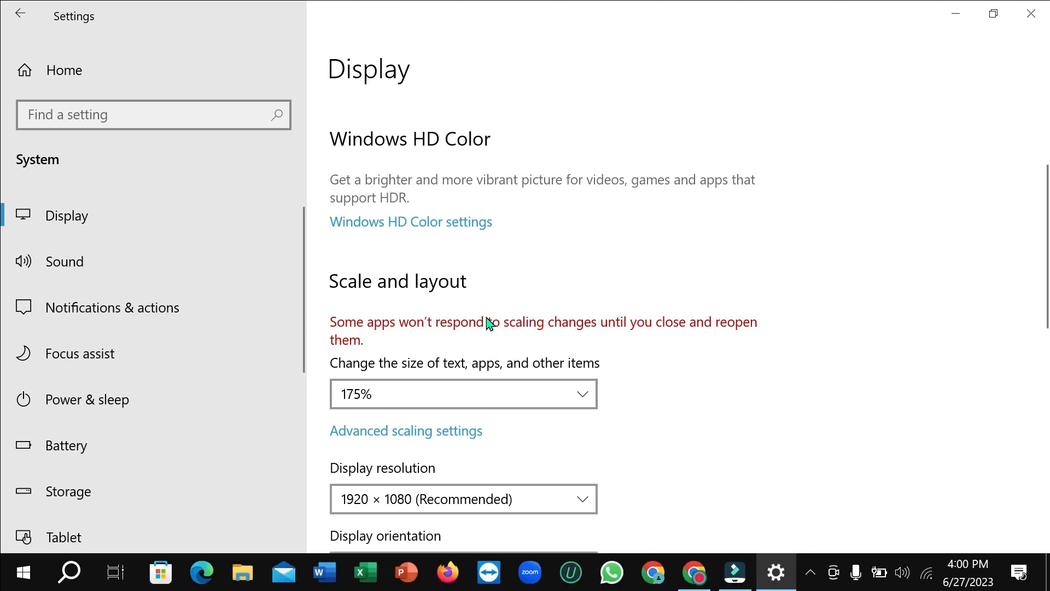
mouse_move(547, 334)
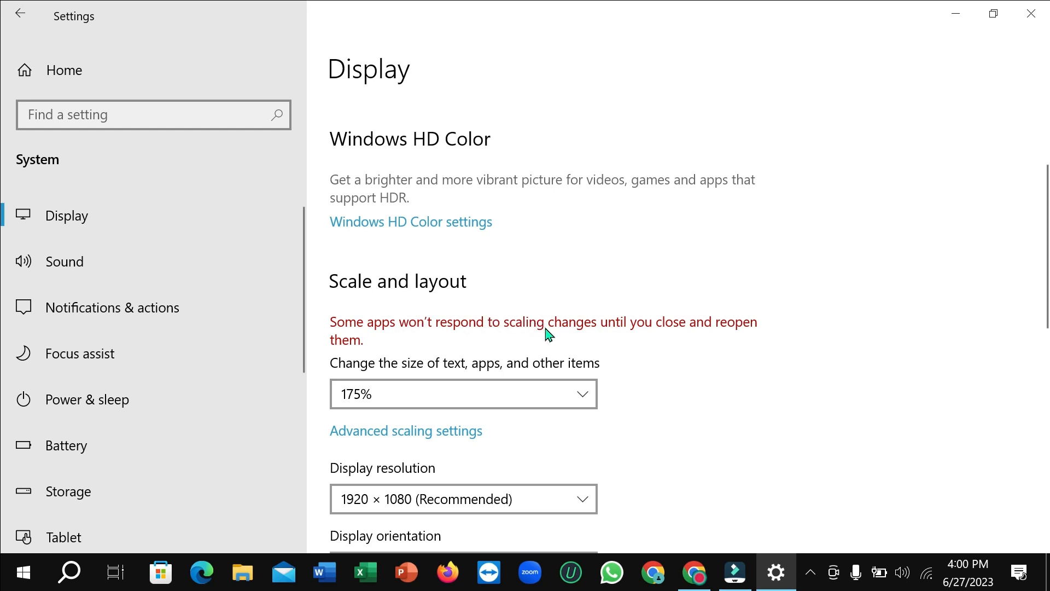
mouse_move(542, 329)
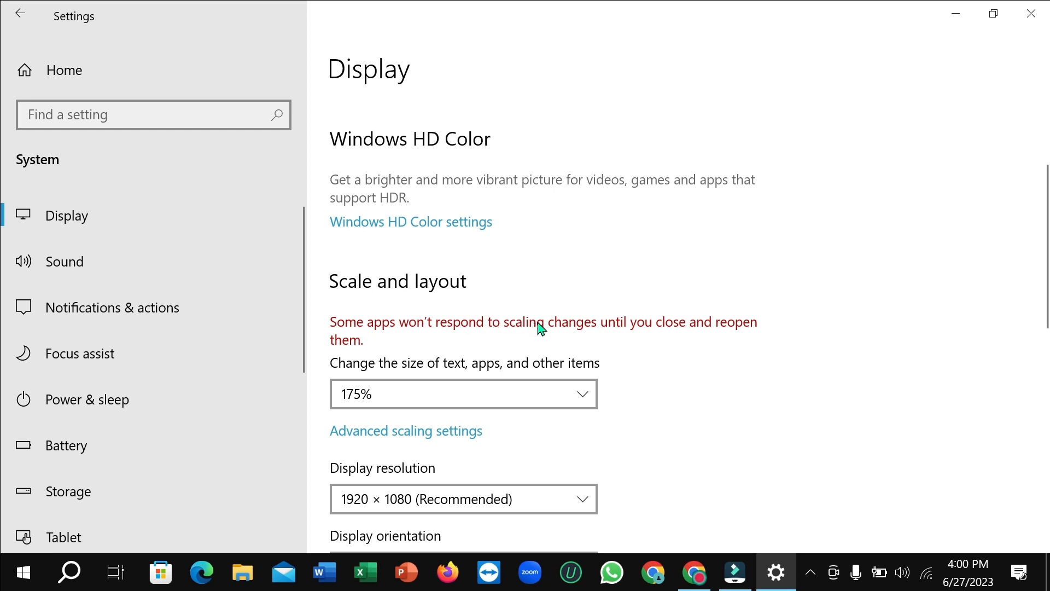